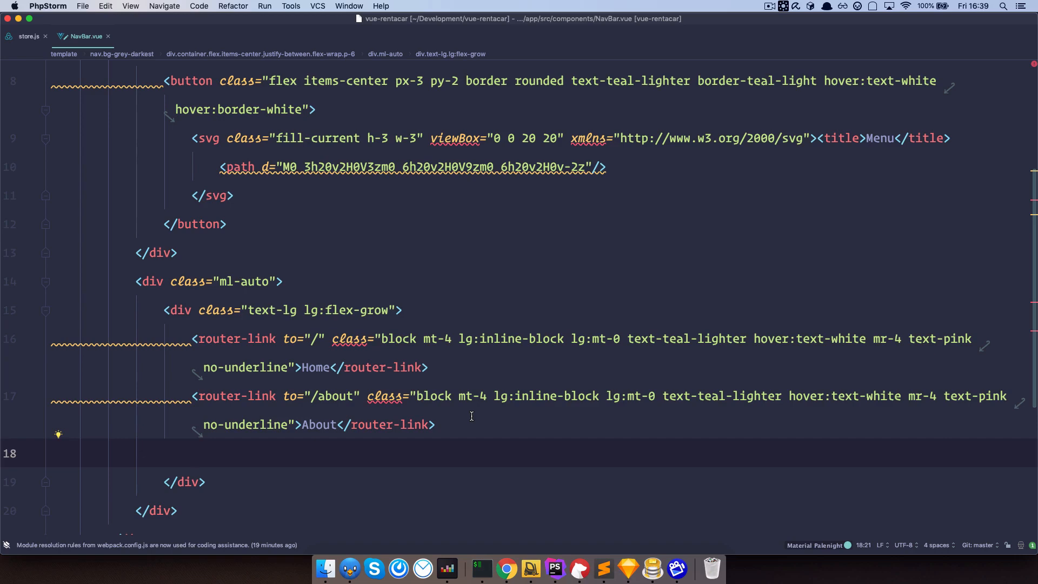
Add a Logout button after About with the Home/About link classes, then preview the app.
{"action": "type", "text": "bu"}
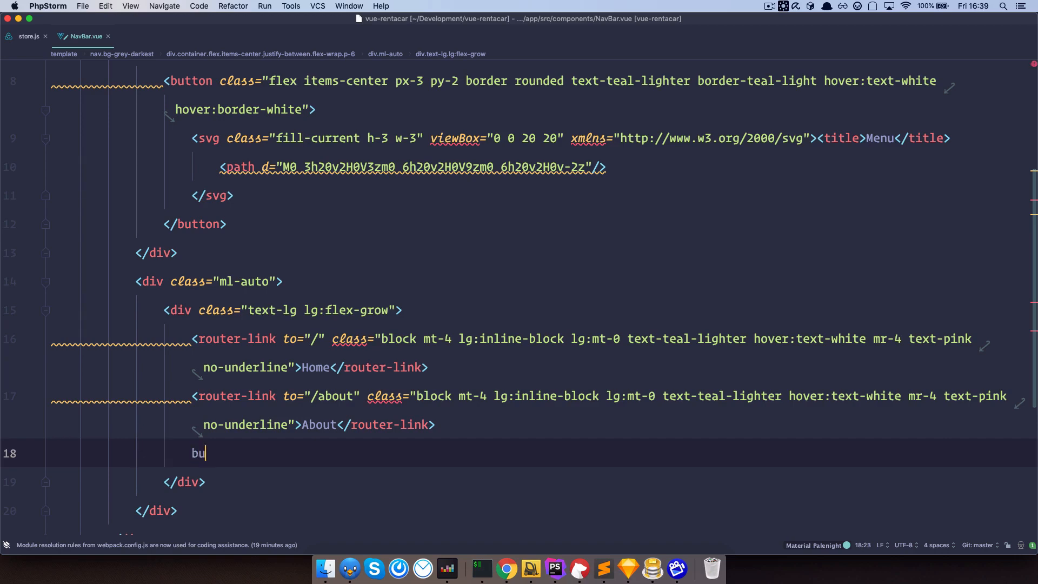
{"action": "type", "text": "tton ></button>"}
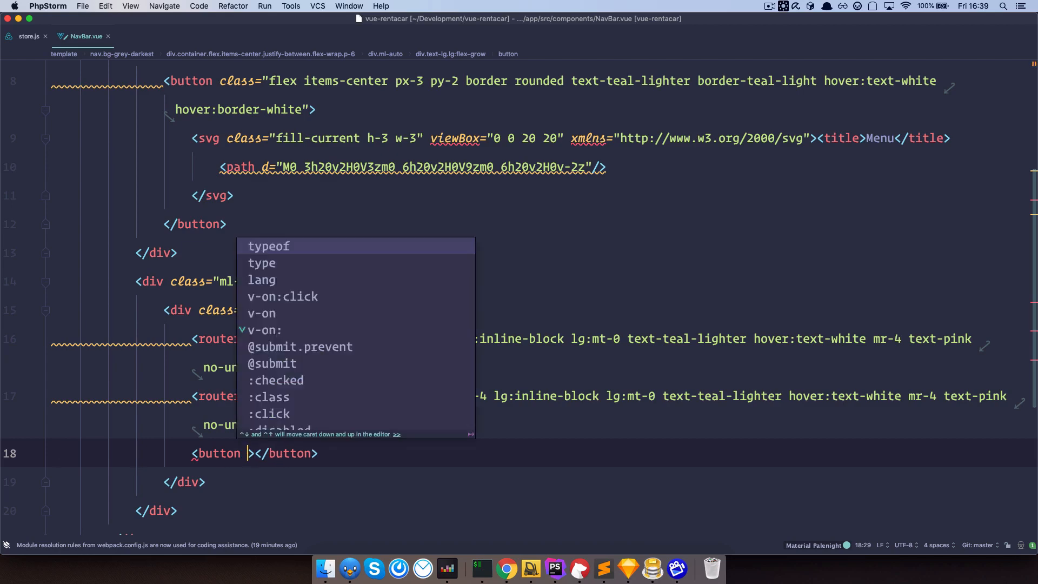
{"action": "type", "text": "class=\"block mt-4 lg:inline-block lg:mt-0 text-teal-lighter hover:text-white mr-4 text-pink no-underline\""}
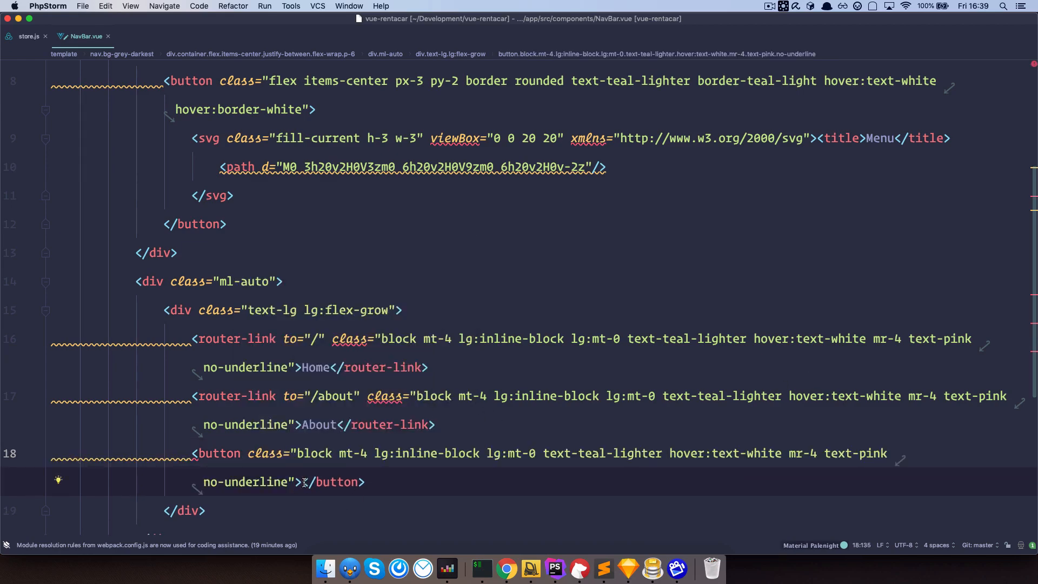
{"action": "type", "text": "Logout"}
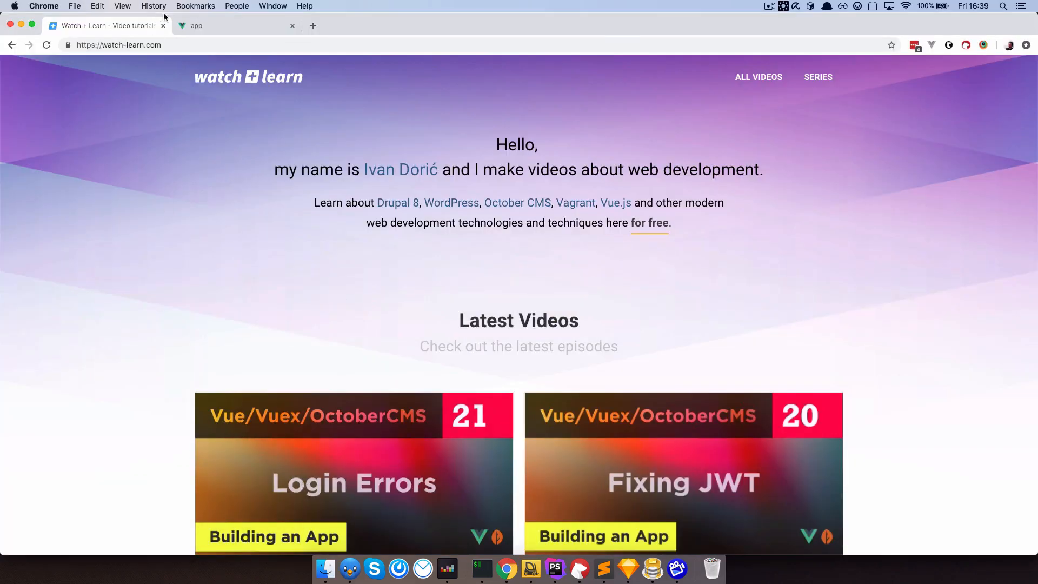
{"action": "left_click", "coordinate": [232, 25]}
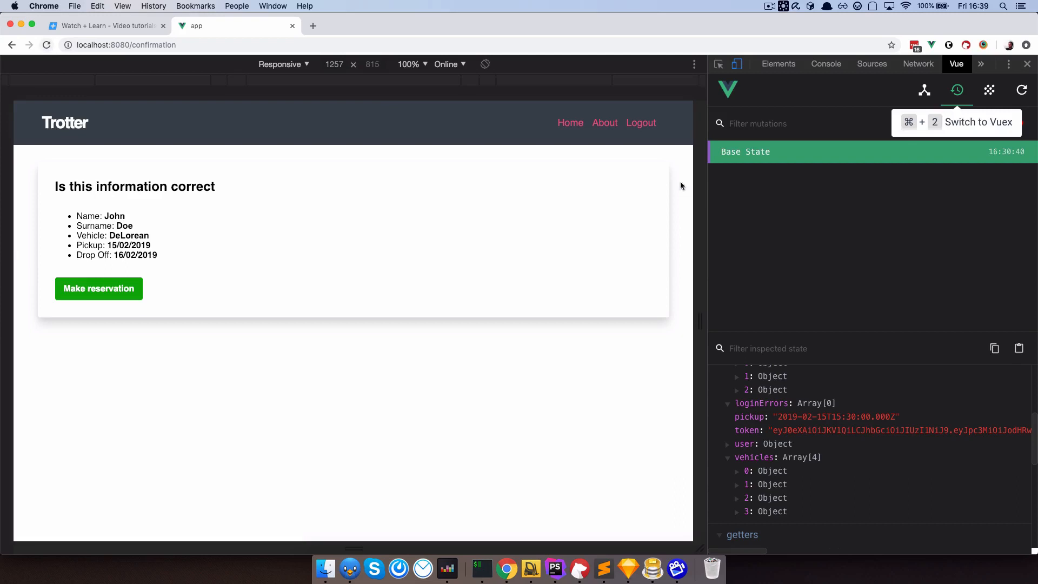
{"action": "mouse_move", "coordinate": [736, 63]}
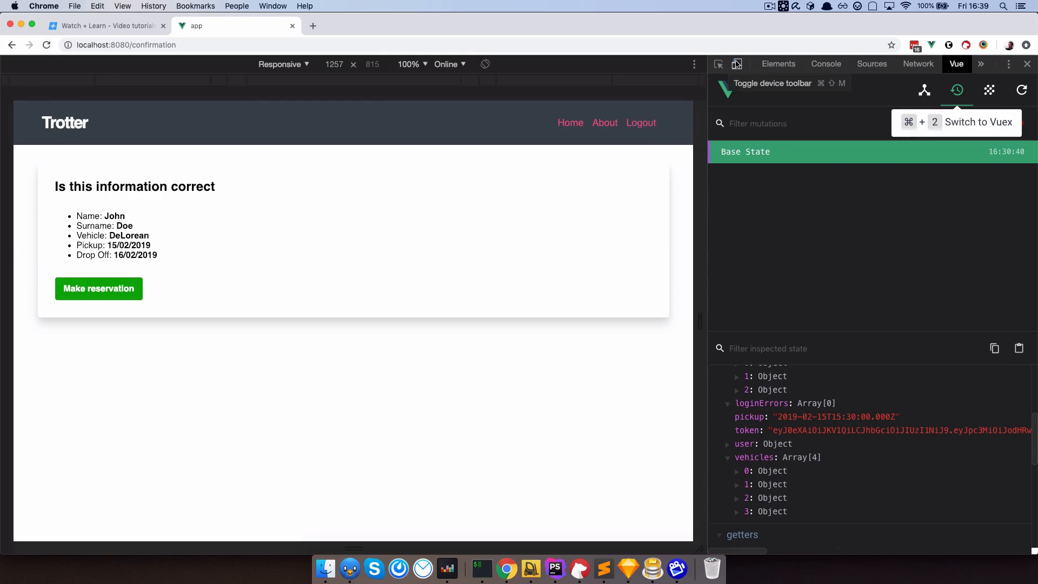
{"action": "left_click", "coordinate": [737, 64]}
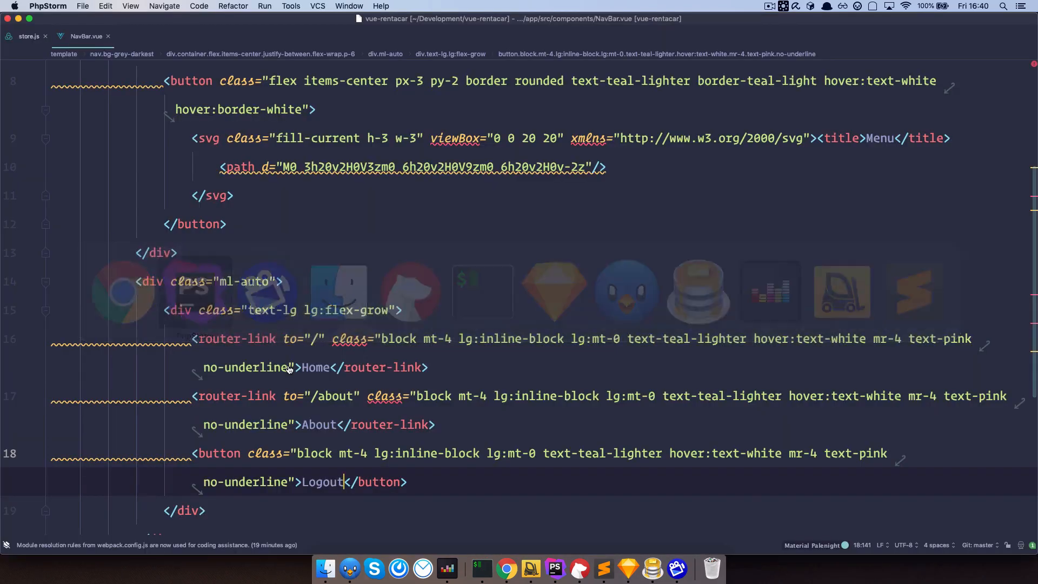
In store.js, start a logout action between registerUser and loginUser.
{"action": "left_click", "coordinate": [29, 36]}
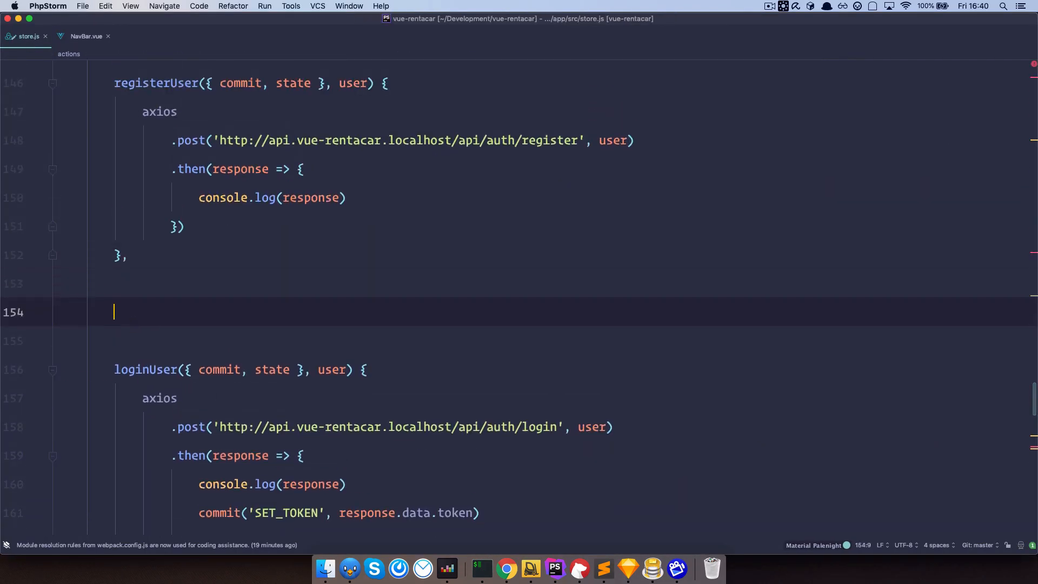
{"action": "type", "text": "logo"}
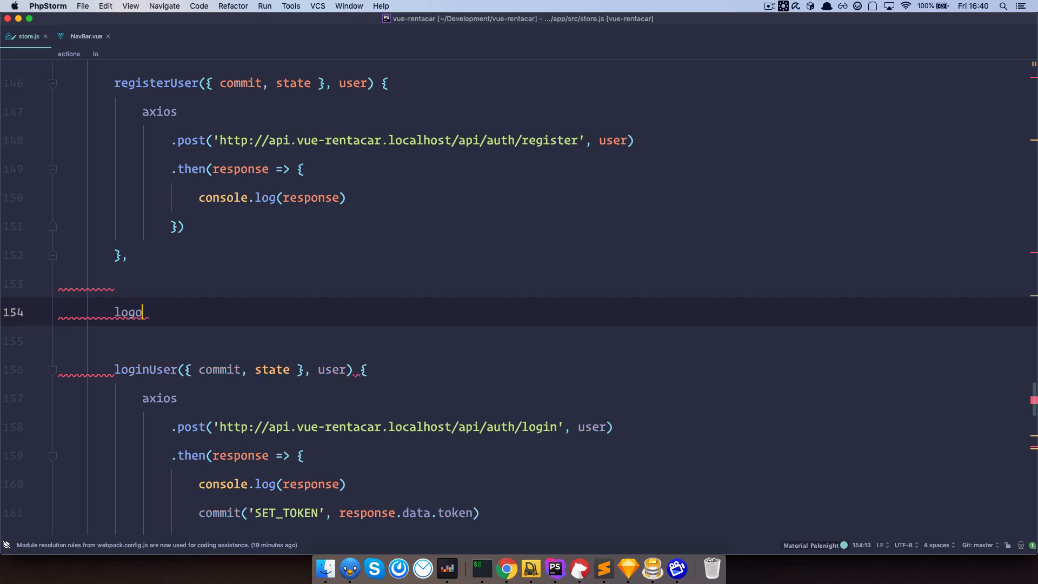
{"action": "type", "text": "ut"}
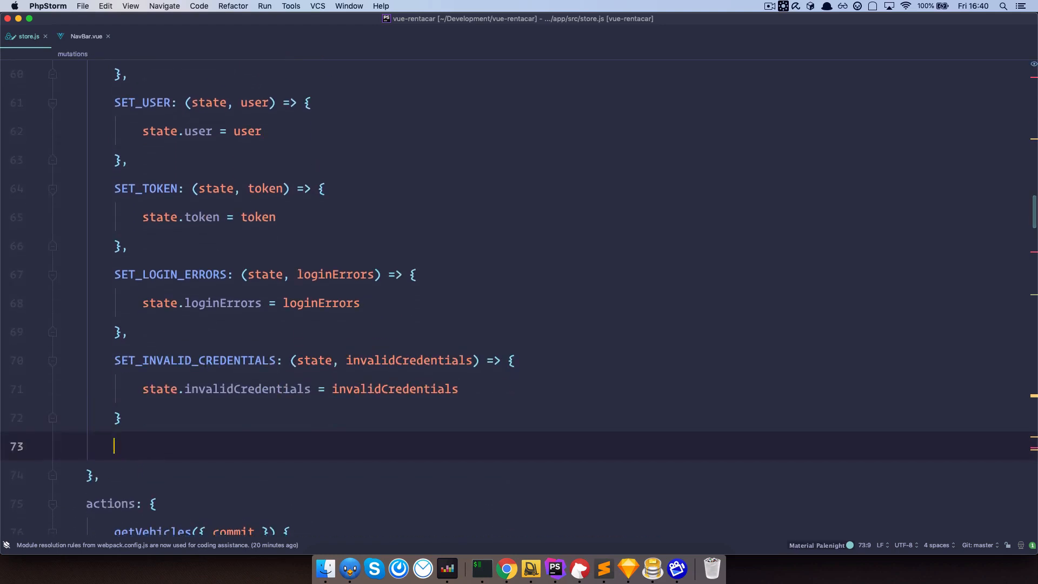
Add a LOGOUT mutation after SET_INVALID_CREDENTIALS that sets state.token to ''.
{"action": "type", "text": ","}
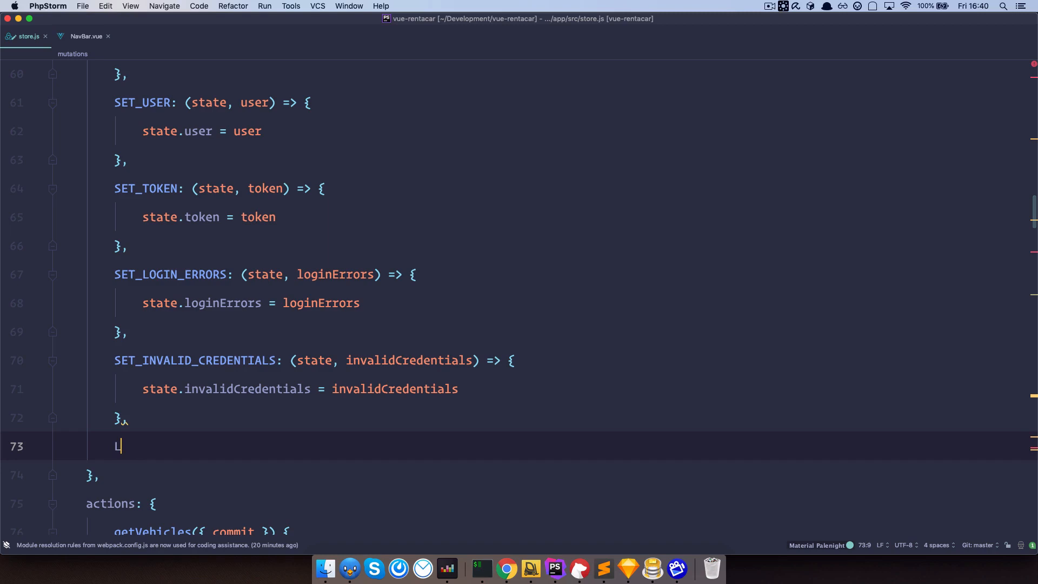
{"action": "type", "text": "LOGOUT:"}
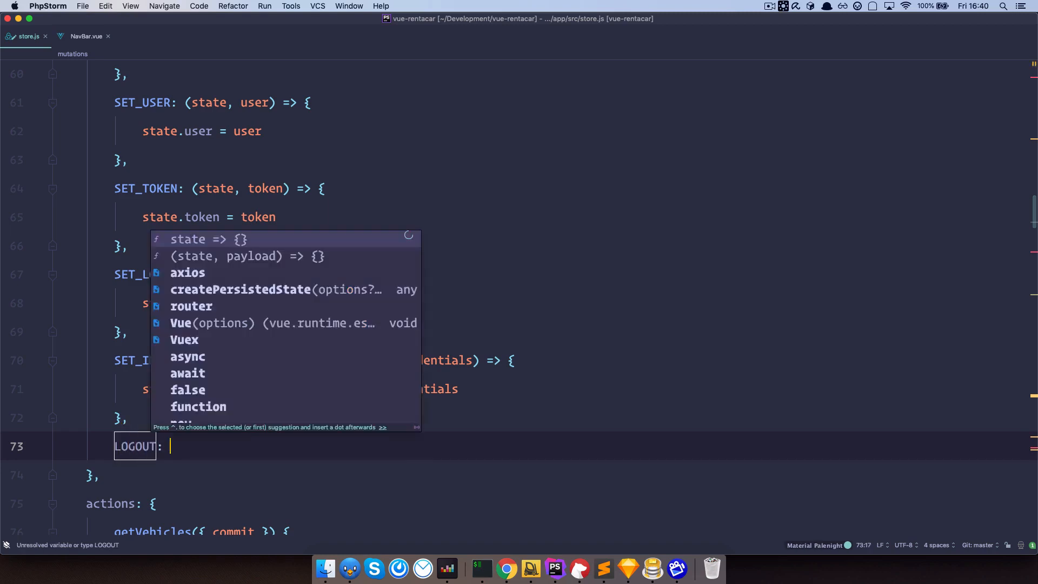
{"action": "type", "text": "(state) =>"}
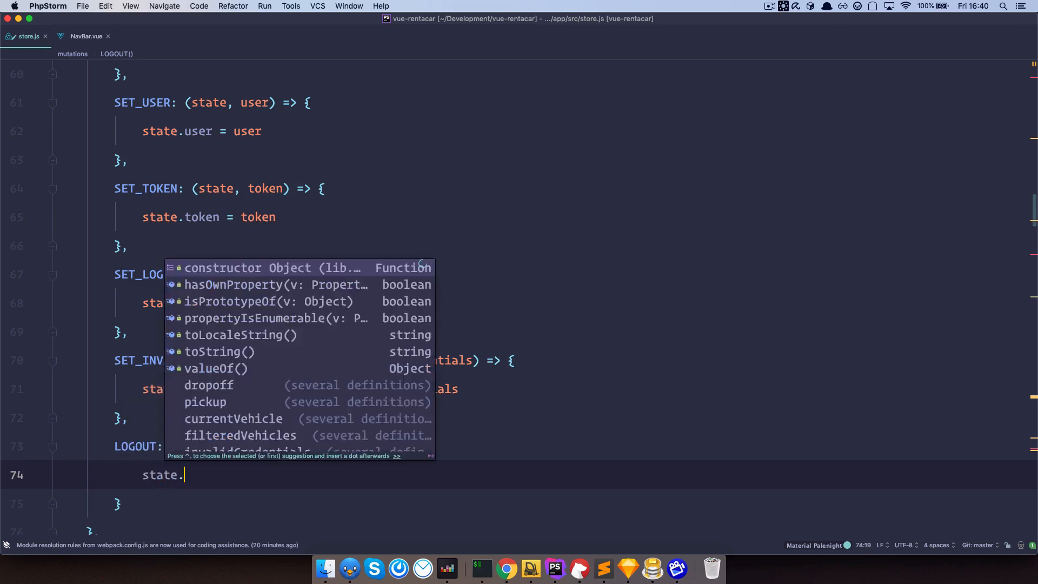
{"action": "type", "text": "token = ''"}
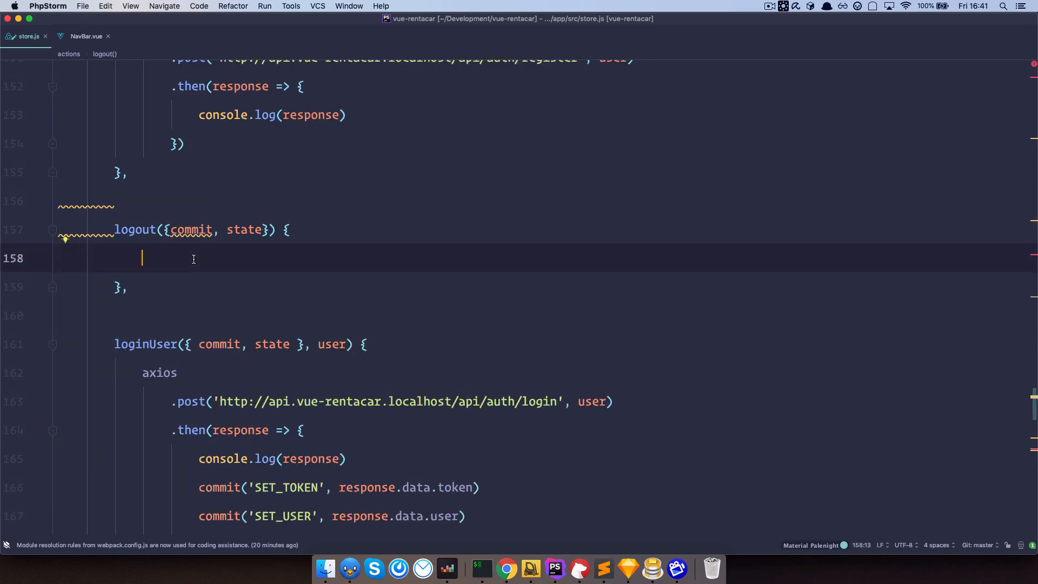
Have the logout action commit 'LOGOUT' and call router.push({ name: 'Confirmation' }).
{"action": "scroll", "scroll_direction": "down", "scroll_amount": 3}
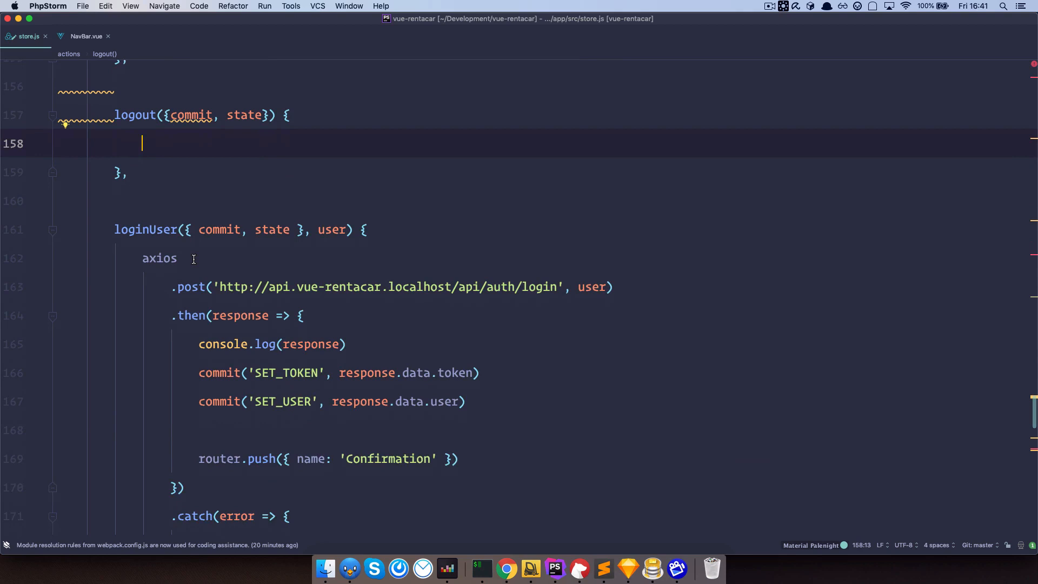
{"action": "scroll", "scroll_direction": "down", "scroll_amount": 3}
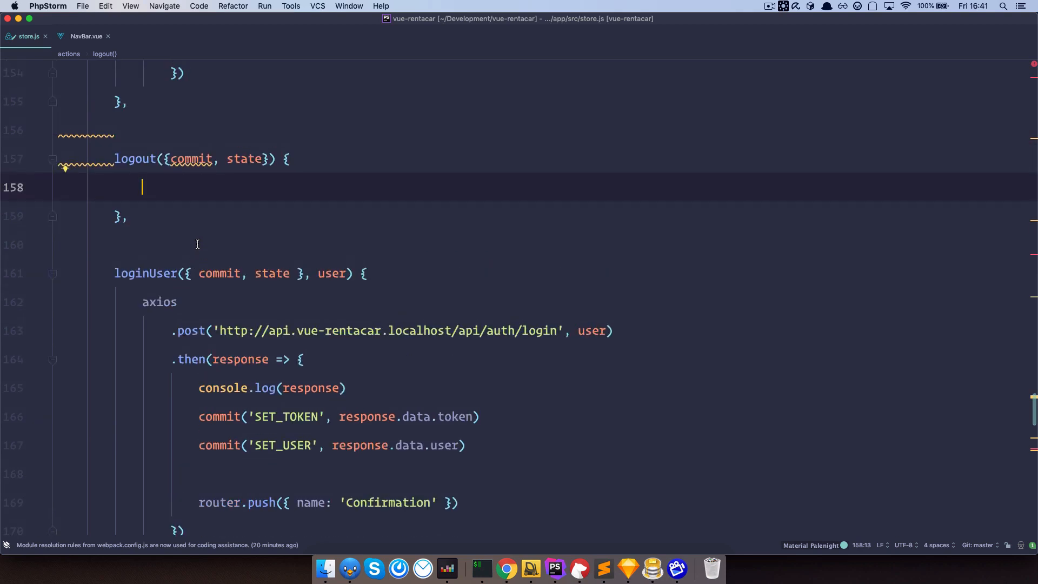
{"action": "type", "text": "coomit"}
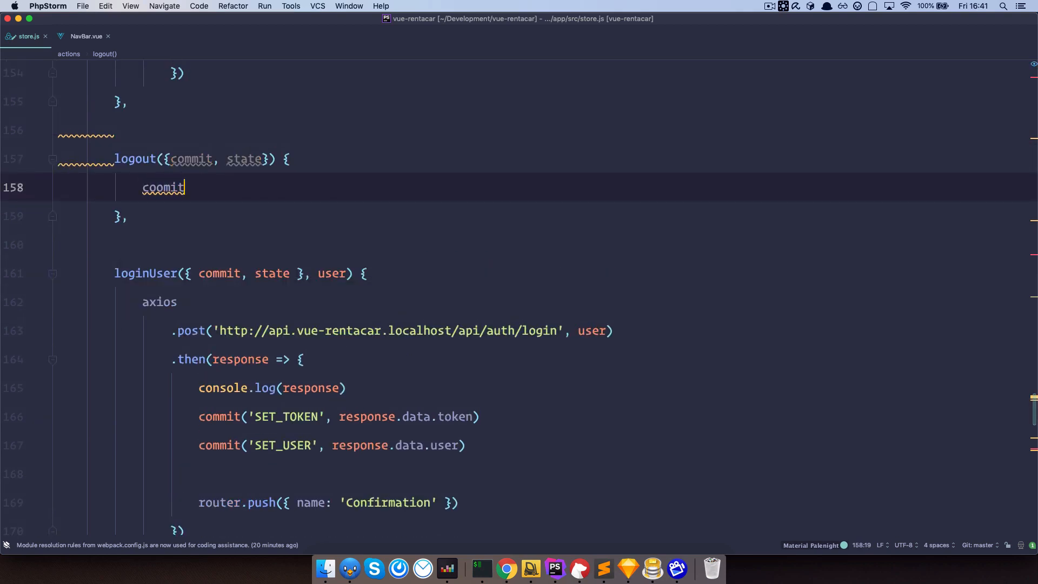
{"action": "type", "text": "('LO')"}
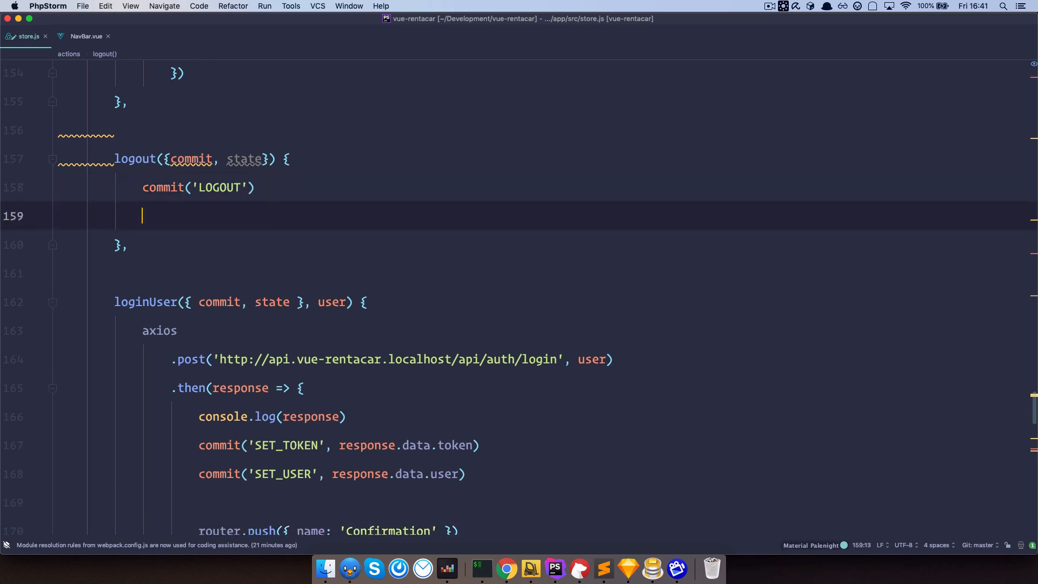
{"action": "type", "text": "router.push({ name: 'Confirmation' })"}
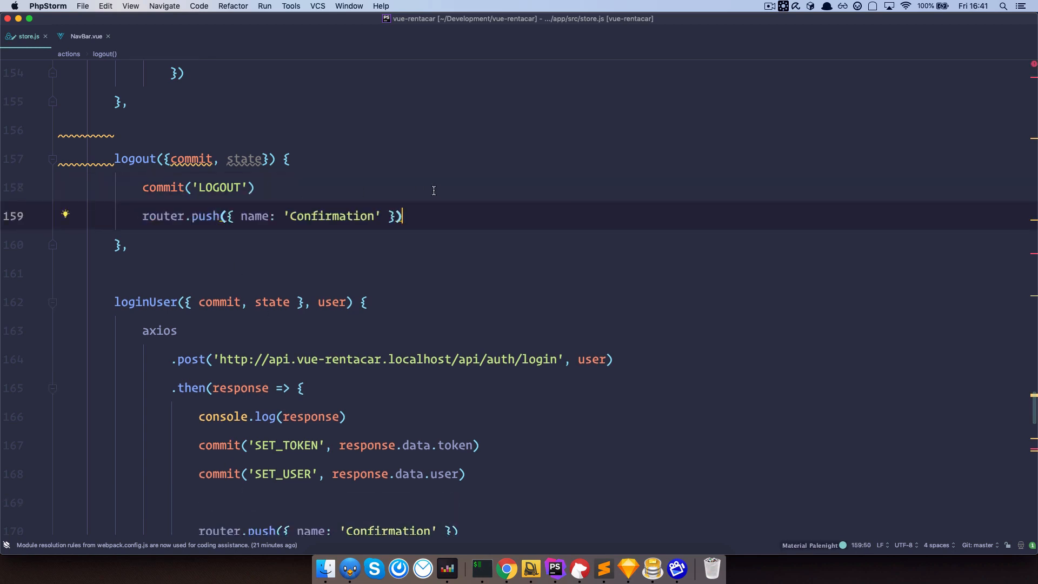
{"action": "double_click", "coordinate": [330, 216]}
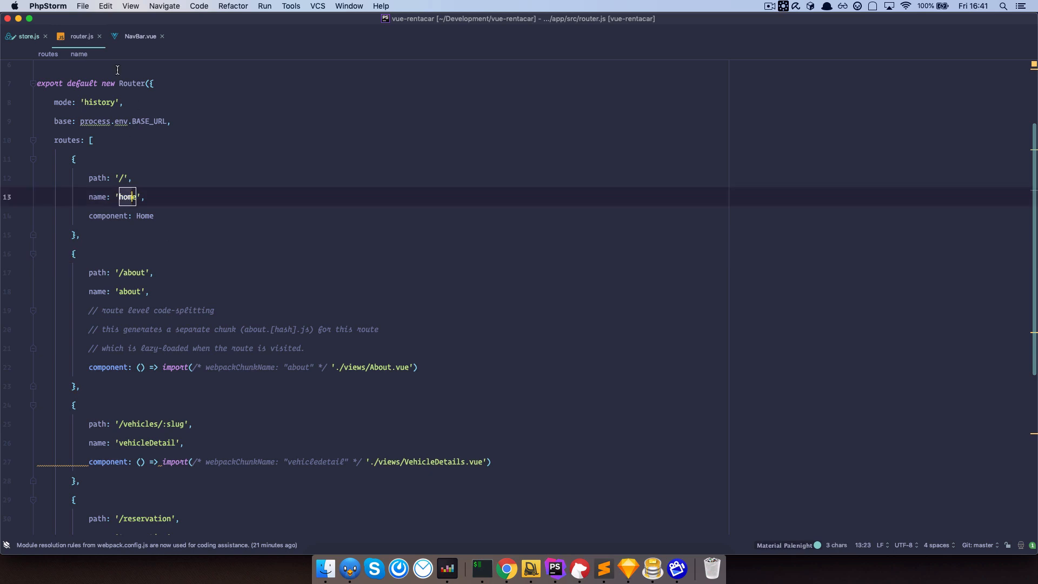
Point the logout redirect to the 'home' route and drop the unused state argument.
{"action": "left_click", "coordinate": [26, 35]}
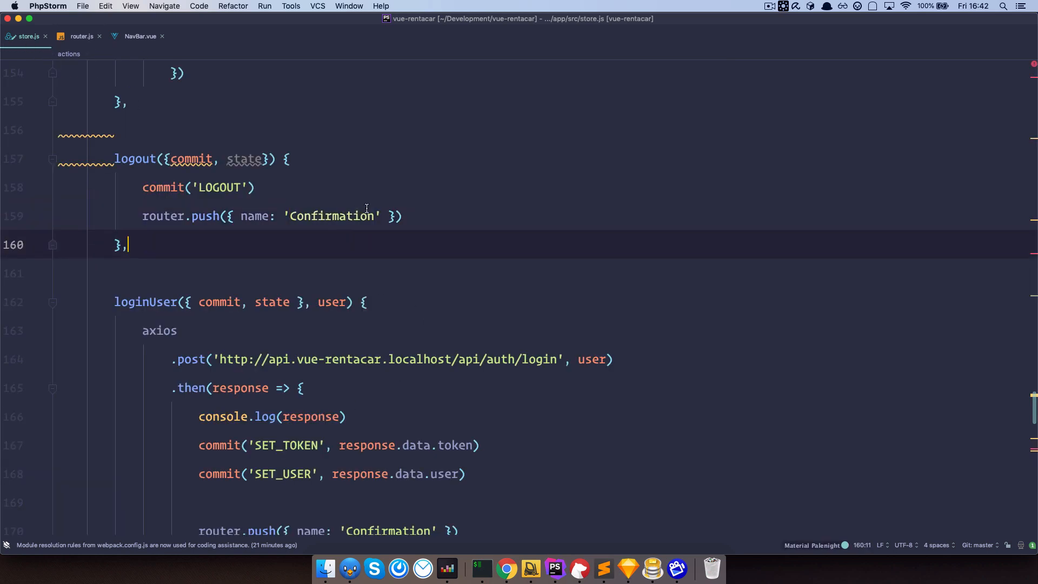
{"action": "type", "text": "hom"}
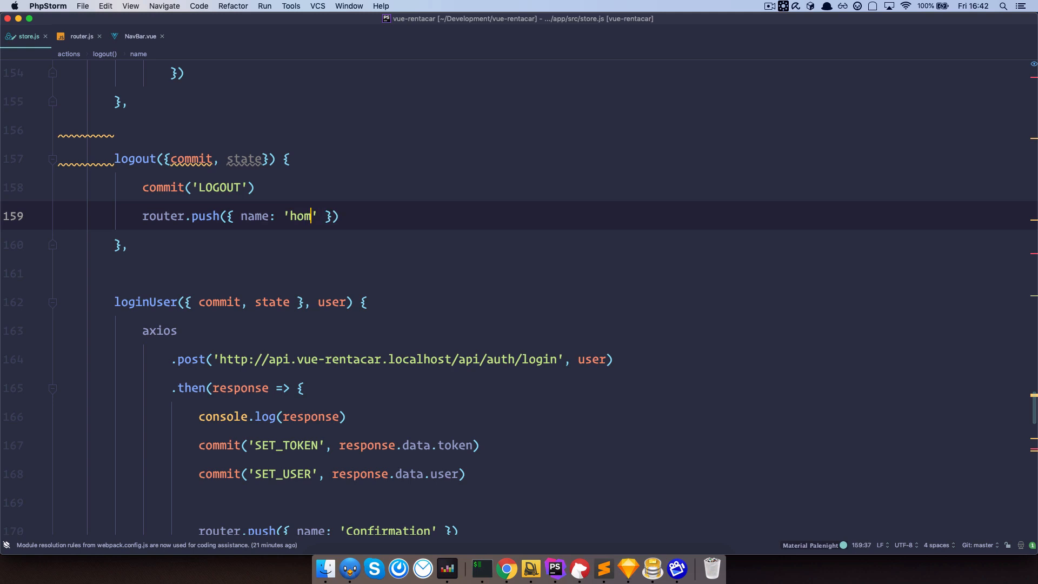
{"action": "type", "text": "e"}
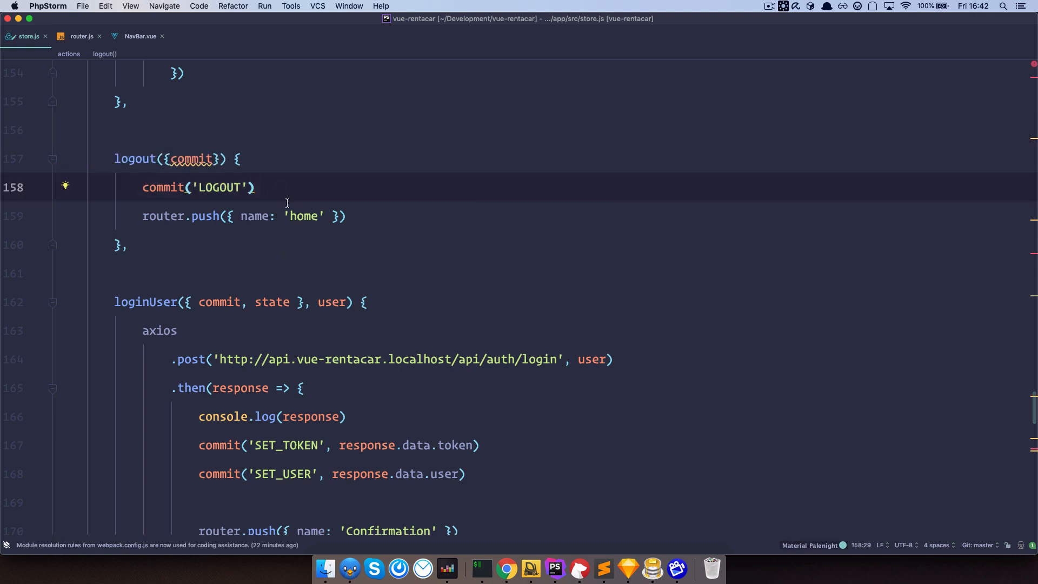
{"action": "double_click", "coordinate": [304, 215]}
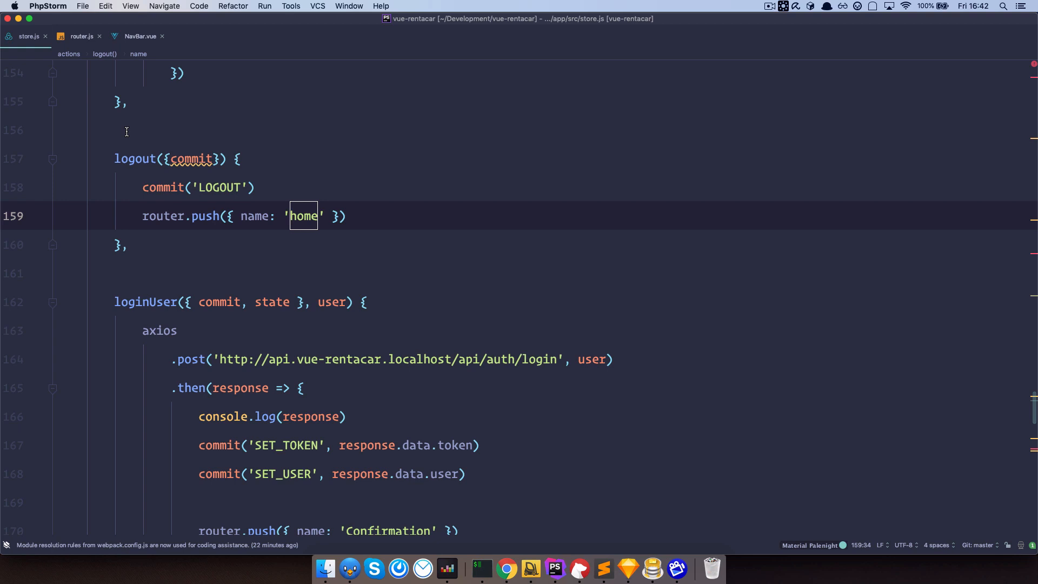
{"action": "mouse_move", "coordinate": [121, 153]}
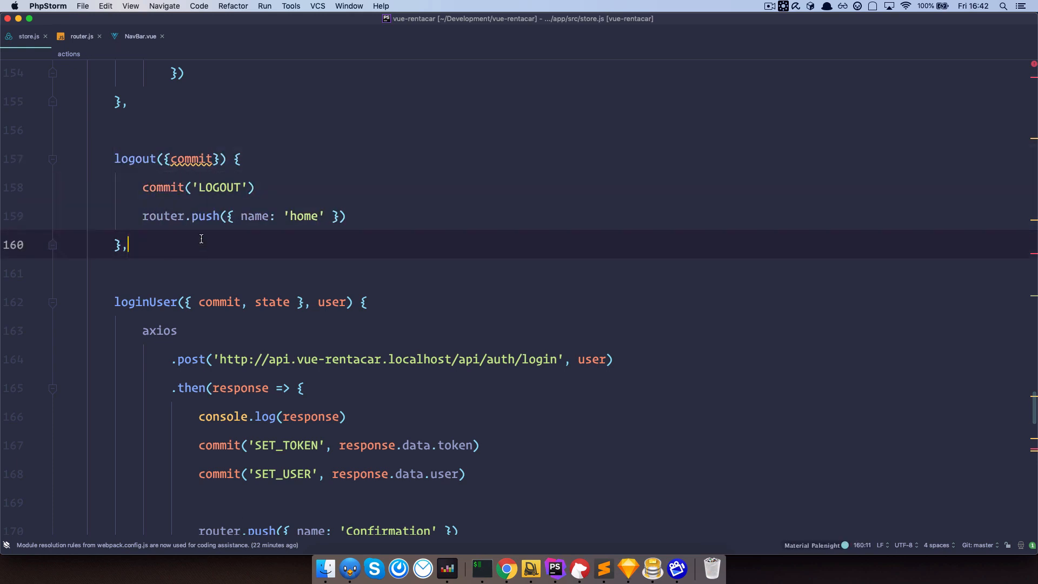
{"action": "left_click", "coordinate": [139, 36]}
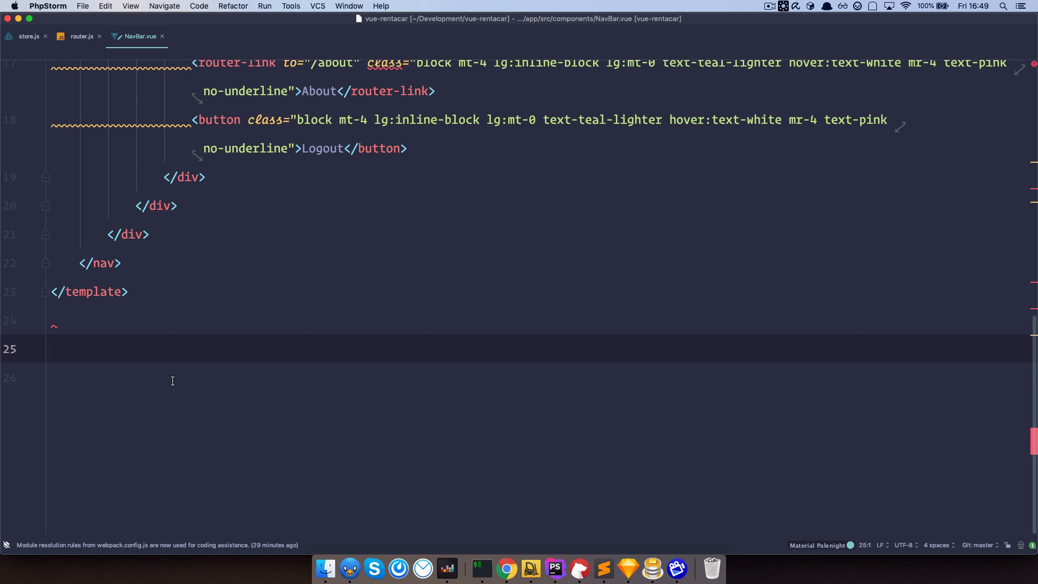
Write export default with a logout() method calling this.$store.dispatch('logout').
{"action": "type", "text": "export default"}
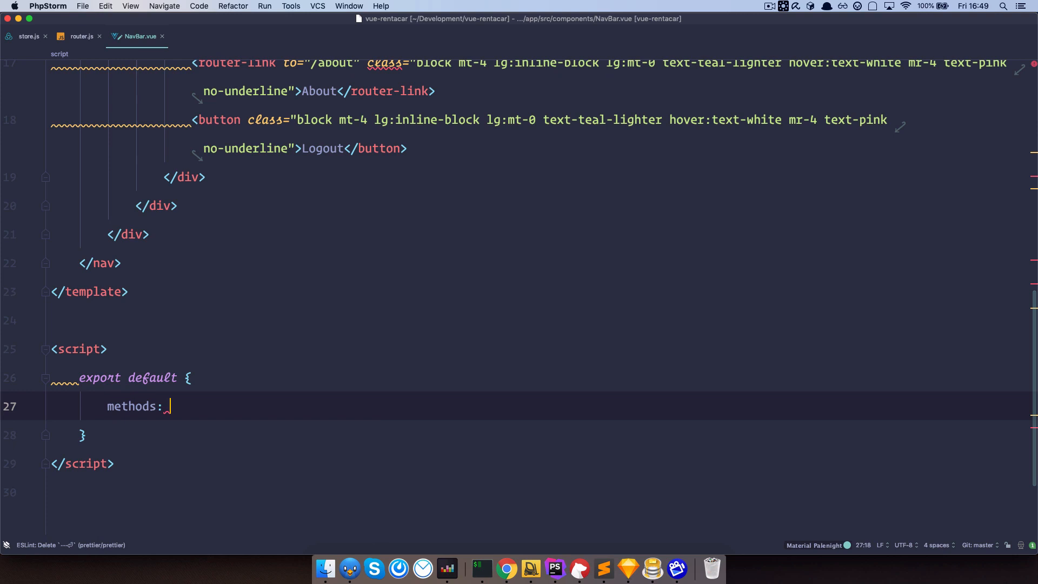
{"action": "type", "text": "{"}
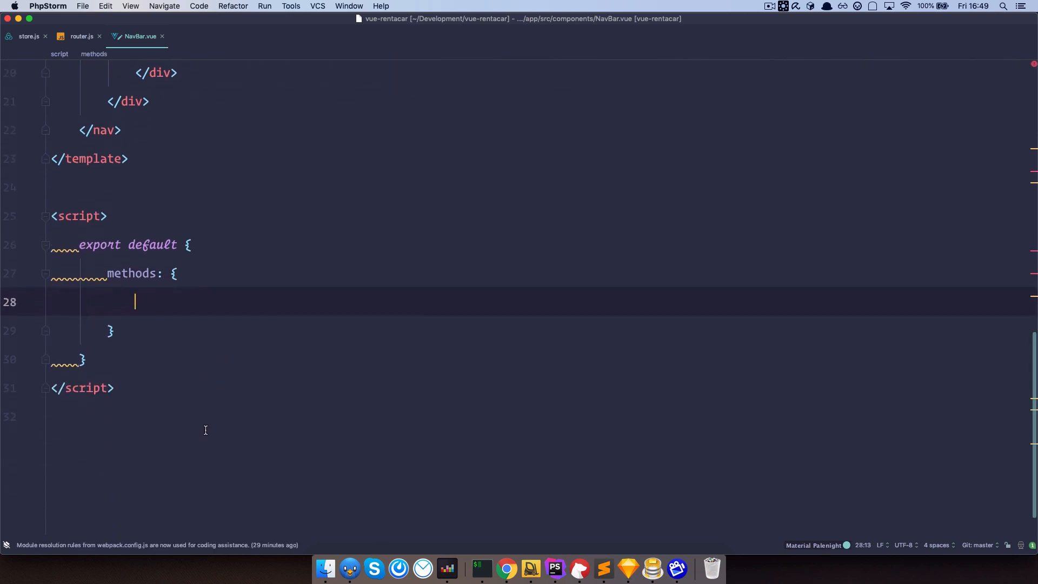
{"action": "type", "text": "lo"}
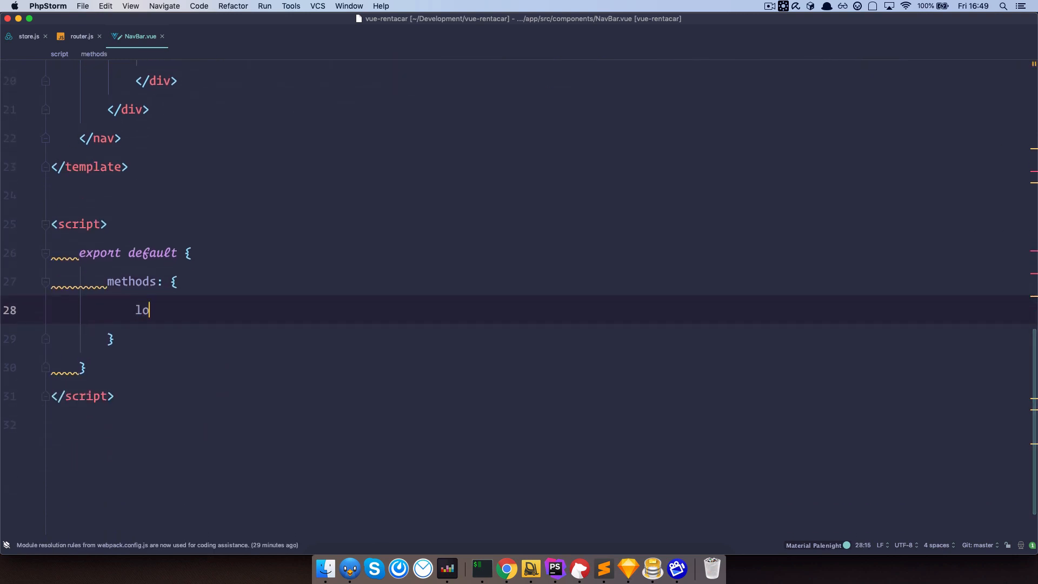
{"action": "type", "text": "gout()"}
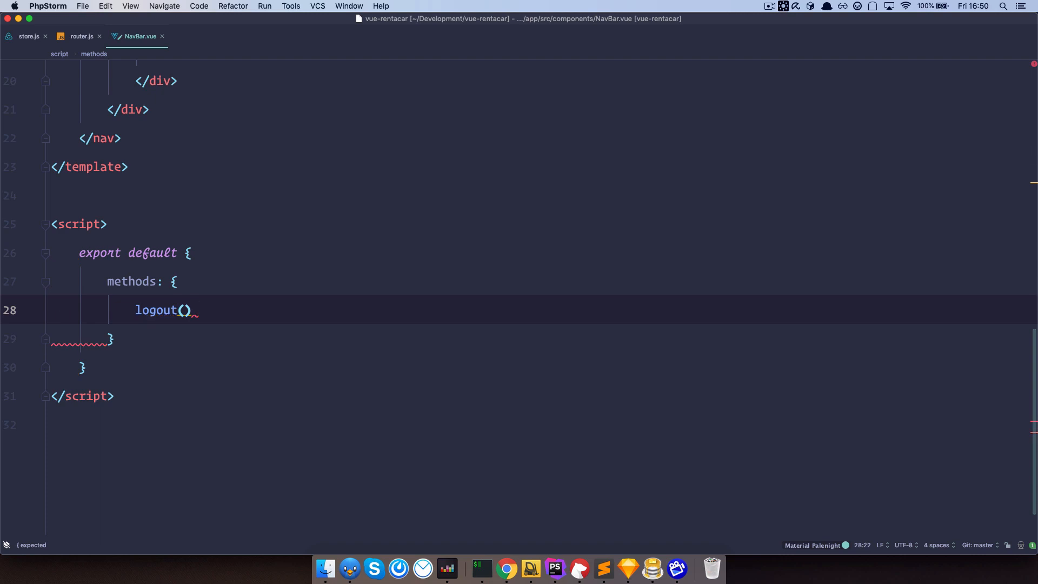
{"action": "type", "text": "{"}
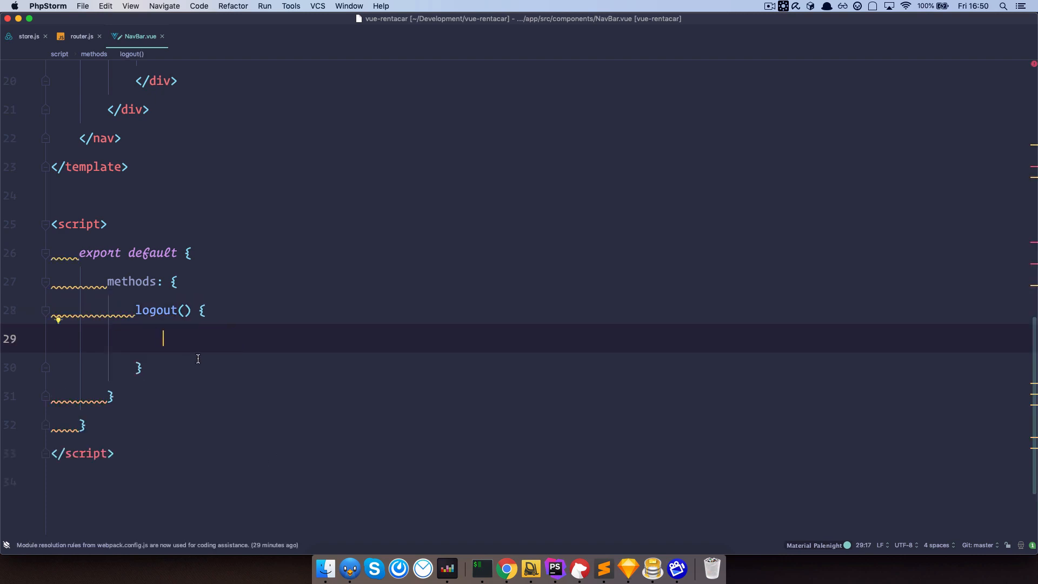
{"action": "type", "text": "this"}
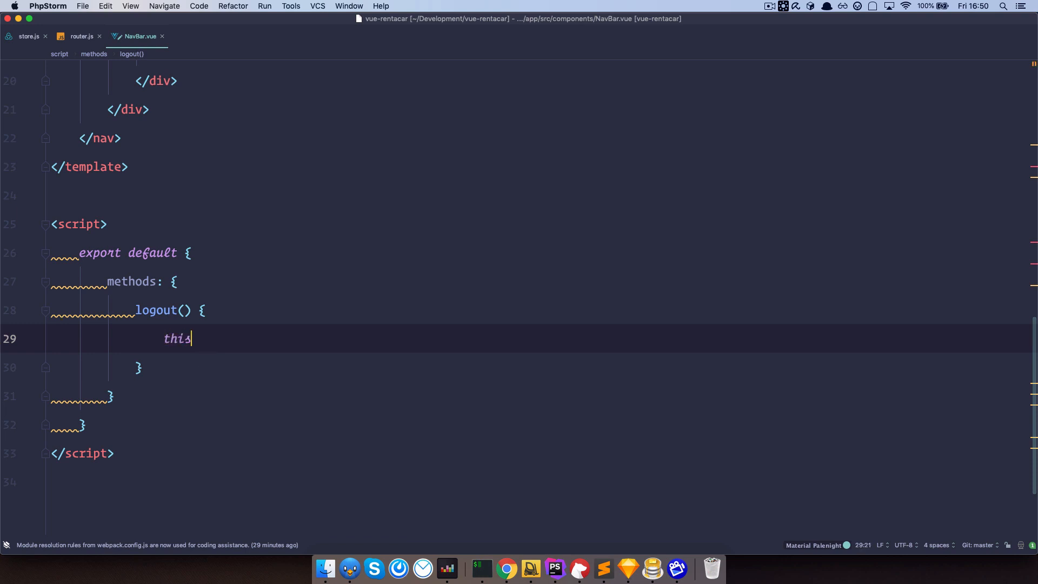
{"action": "type", "text": ".$store.dispatch("}
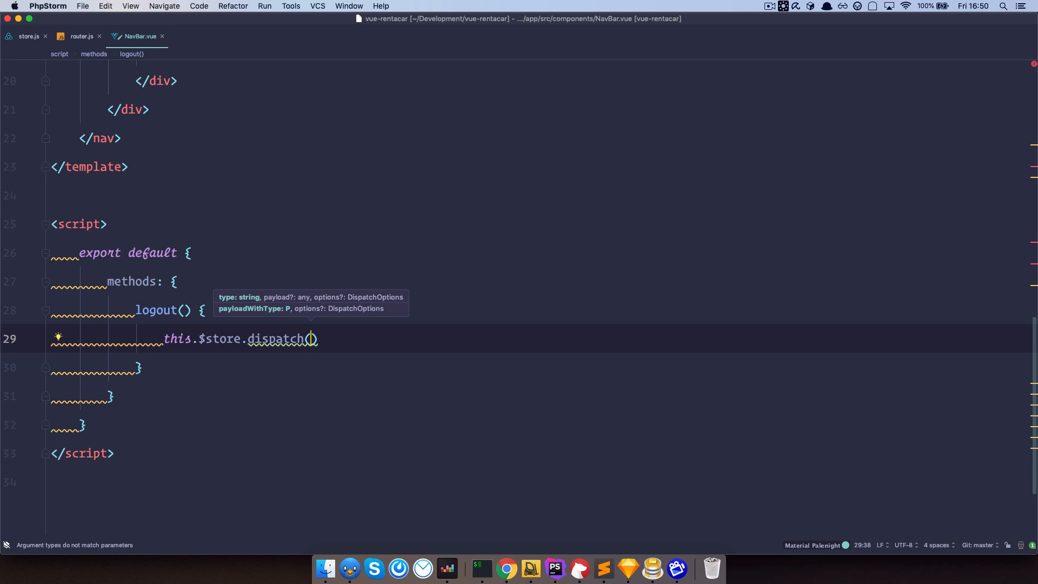
{"action": "type", "text": "''"}
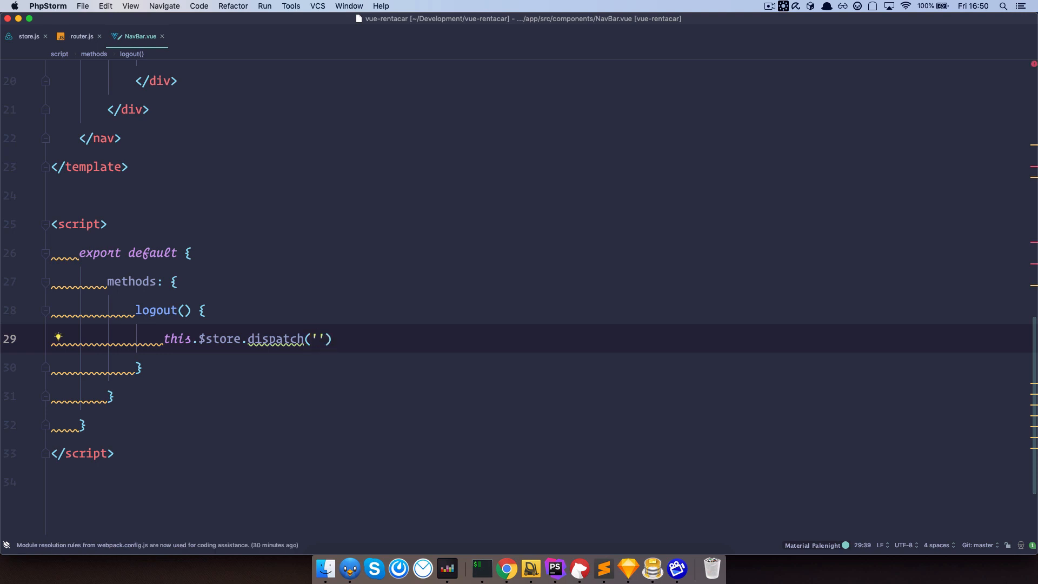
{"action": "type", "text": "logout"}
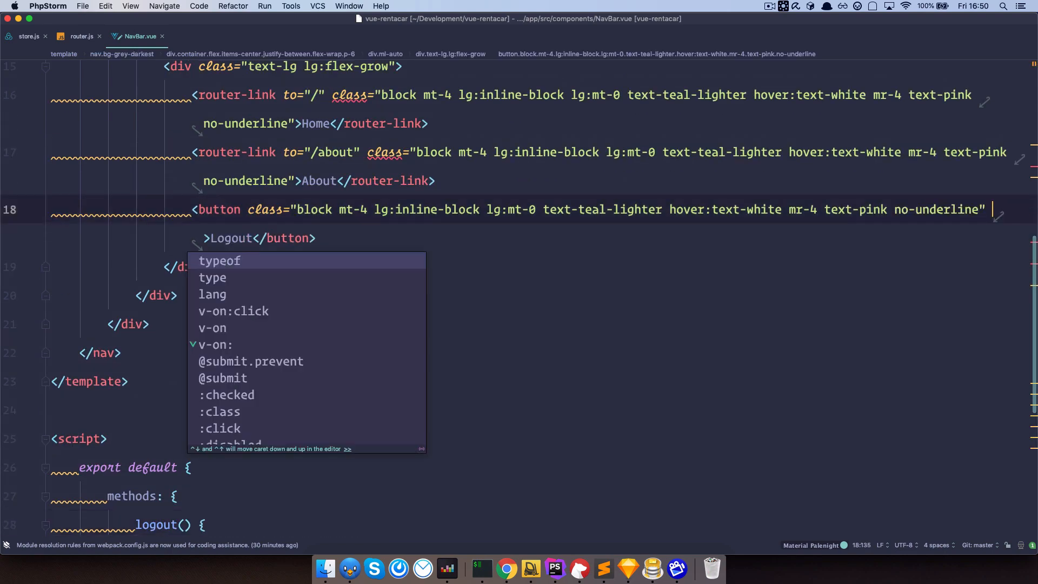
{"action": "type", "text": "@"}
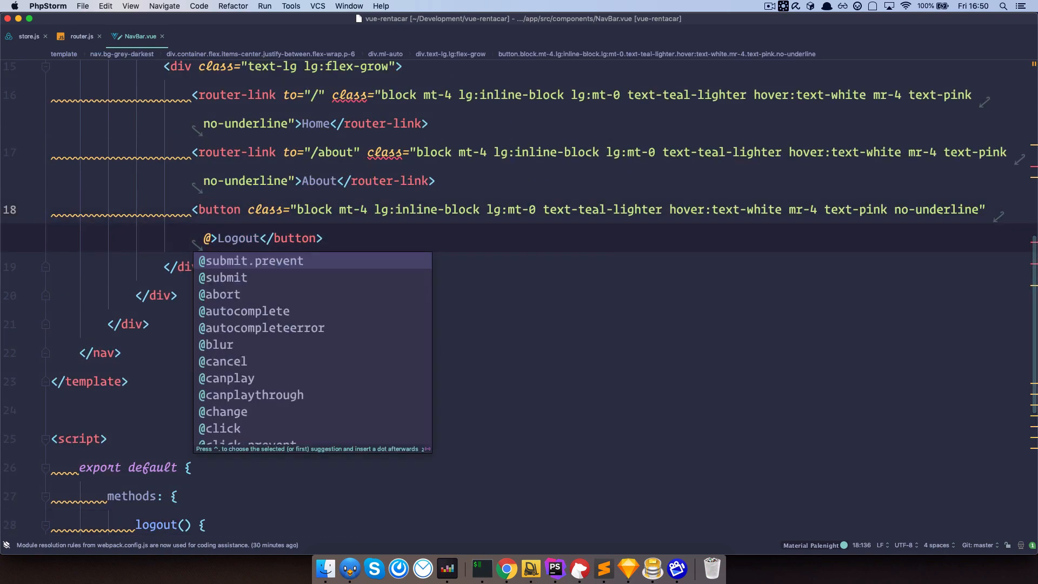
{"action": "type", "text": "cli"}
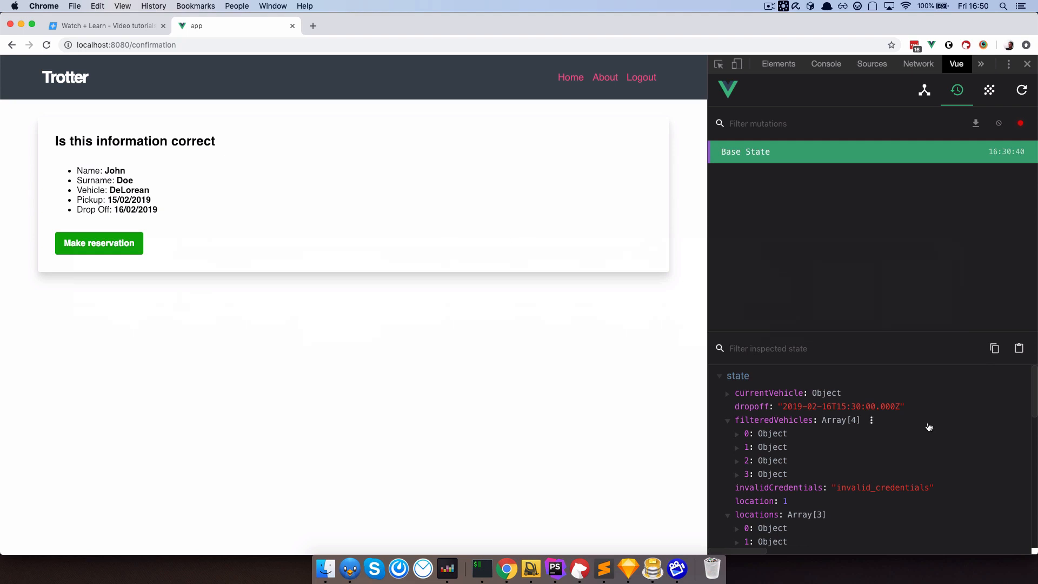
Log out from the Trotter navbar, landing home with LOGOUT logged and the token empty.
{"action": "scroll", "scroll_direction": "down", "scroll_amount": 3}
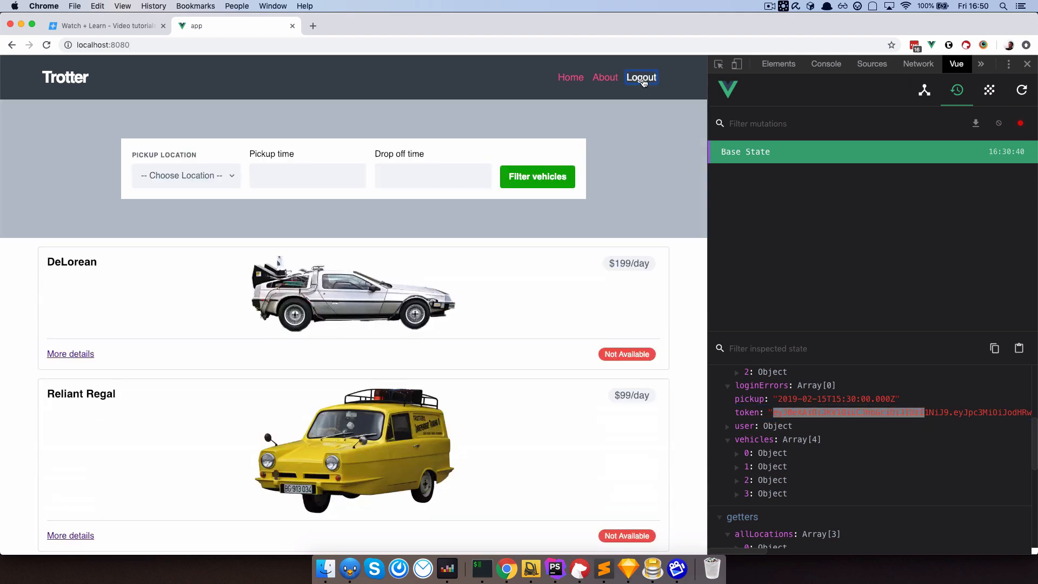
{"action": "left_click", "coordinate": [640, 77]}
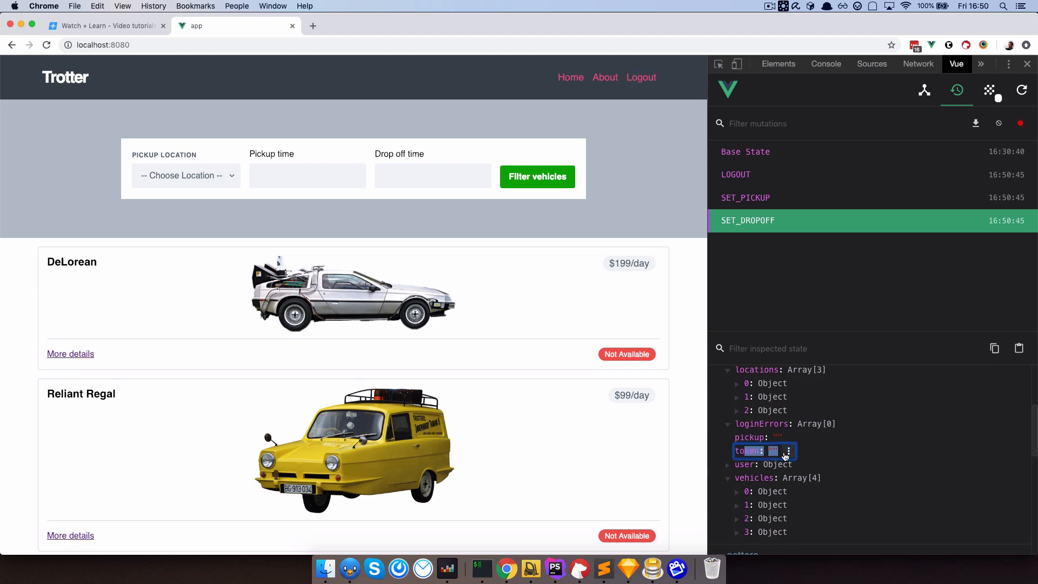
{"action": "mouse_move", "coordinate": [814, 456]}
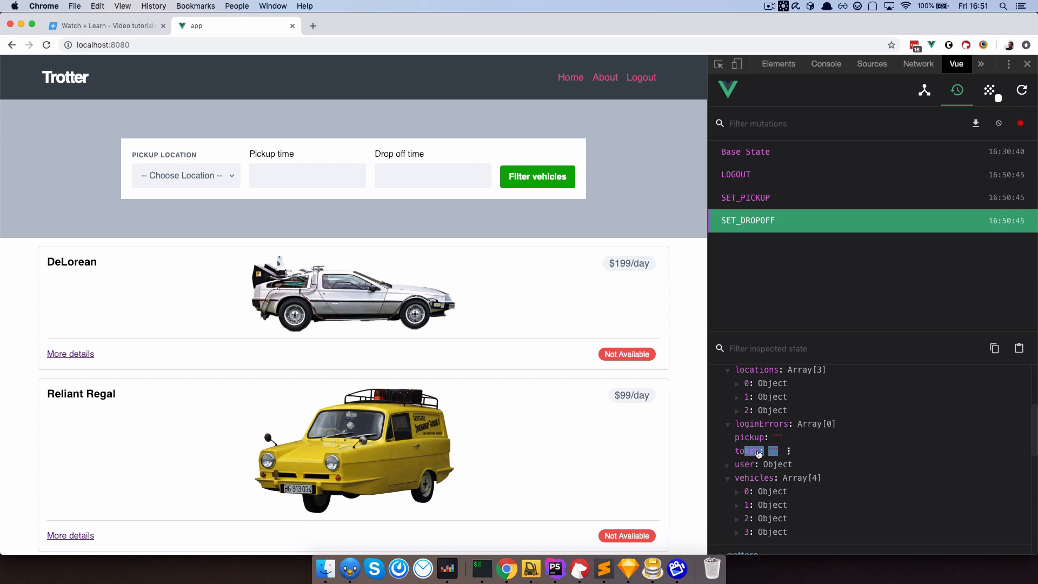
{"action": "mouse_move", "coordinate": [786, 179]}
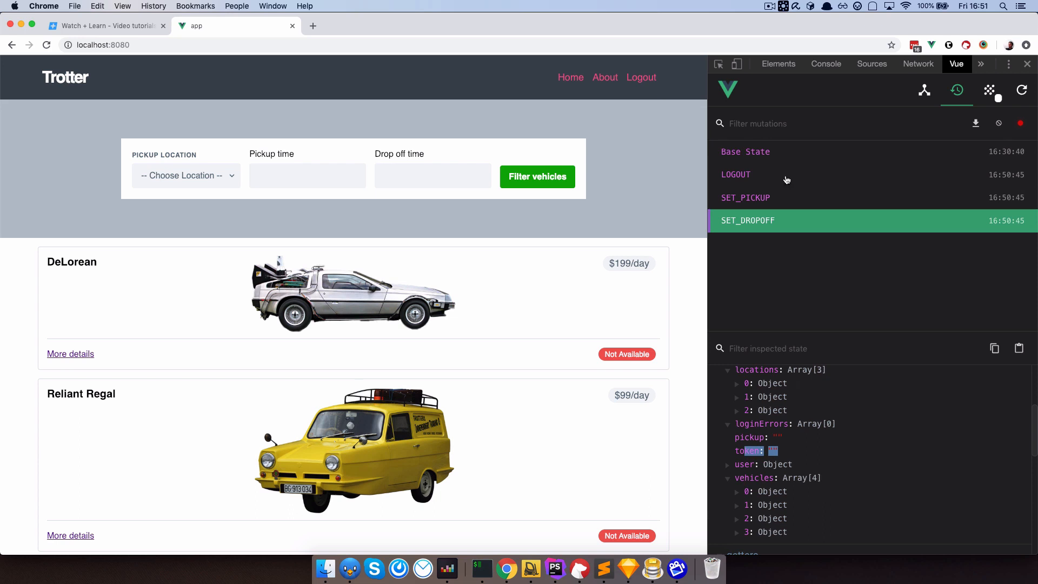
{"action": "mouse_move", "coordinate": [640, 76]}
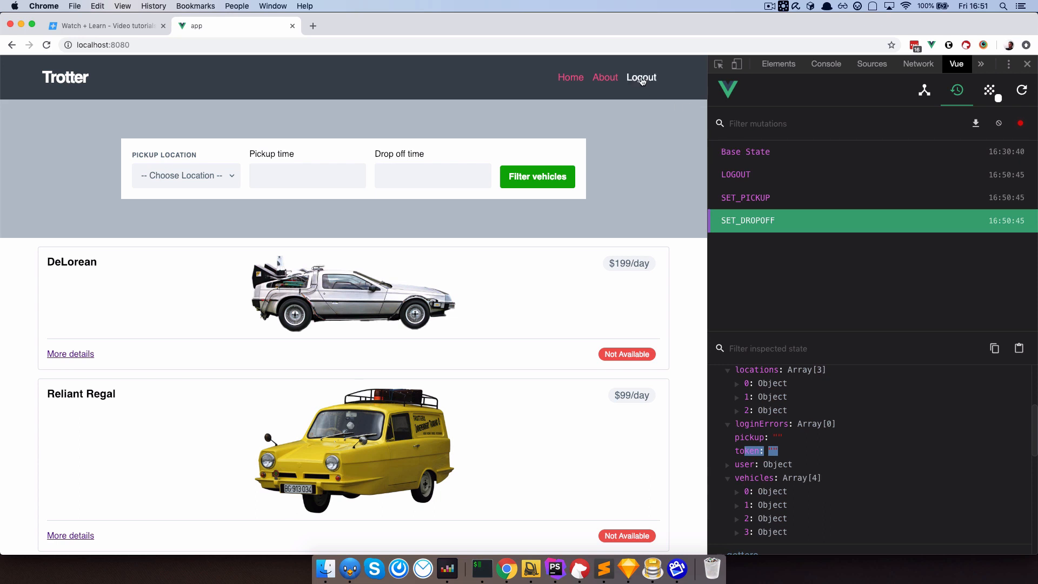